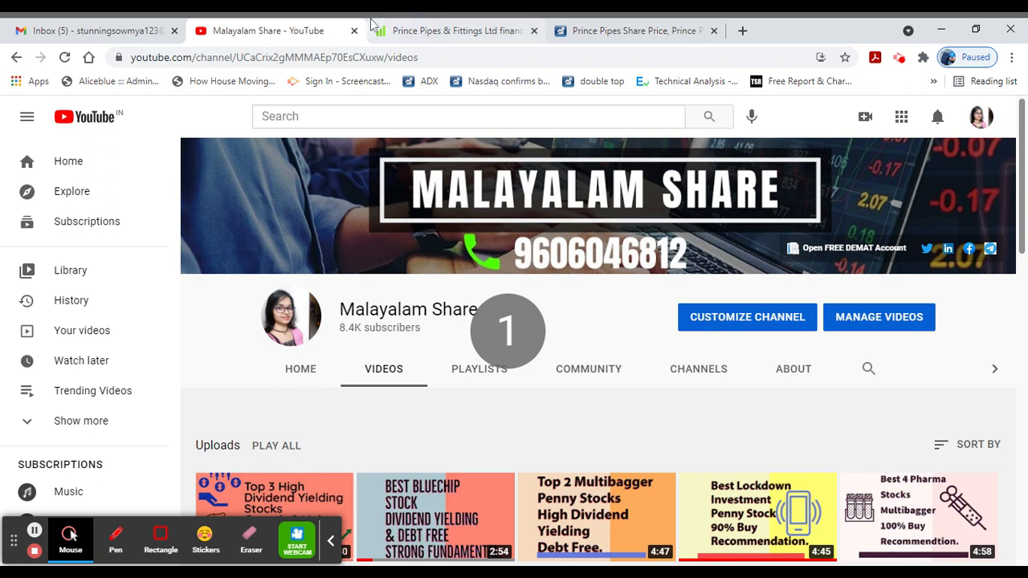
- Switch to the Screener.in page for Prince Pipes & Fittings to view its key ratios
click(453, 31)
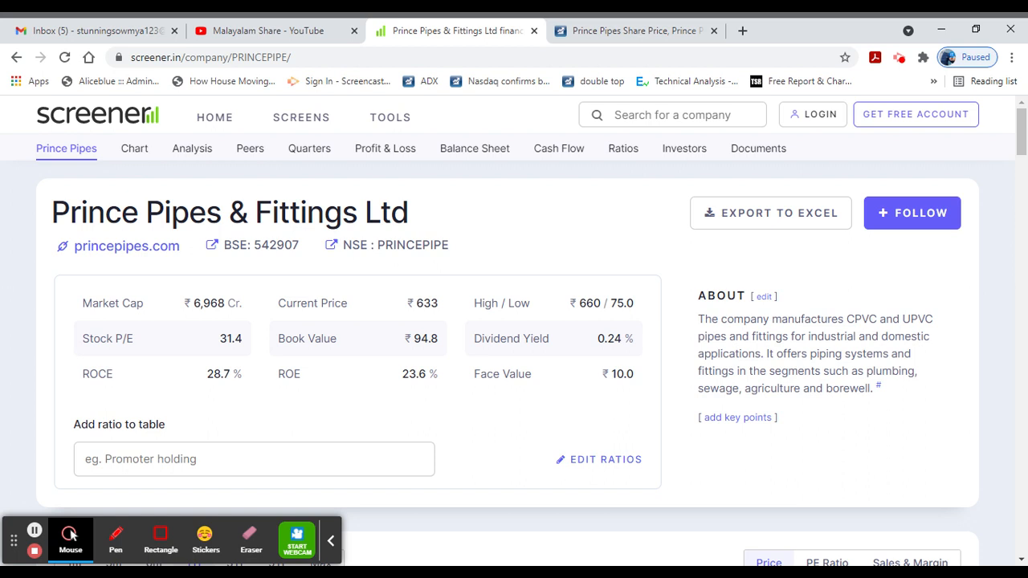
mouse_move(341, 277)
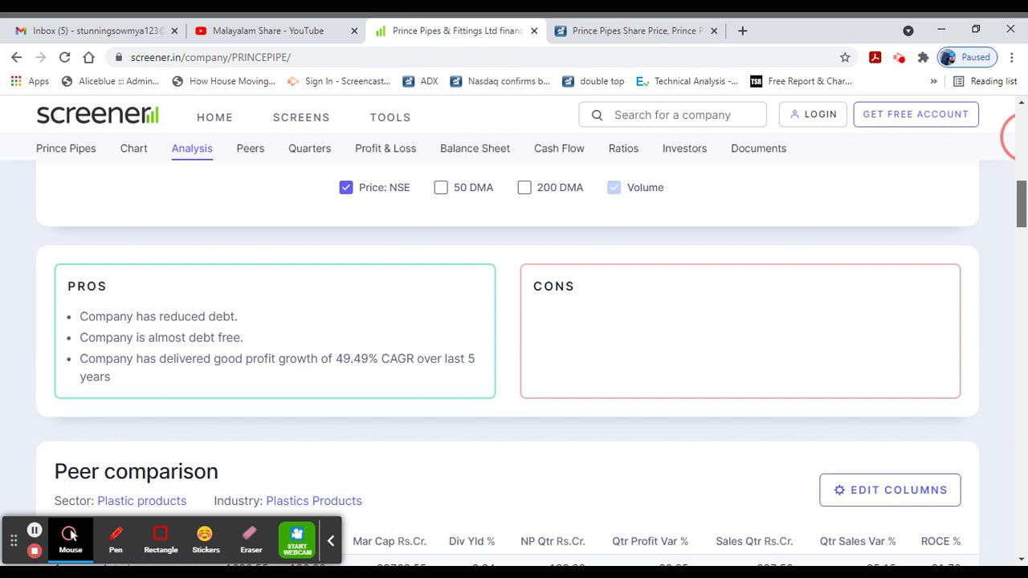
- Review Prince Pipes' peers, quarterly results, profit & loss, balance sheet and cash flows
click(251, 147)
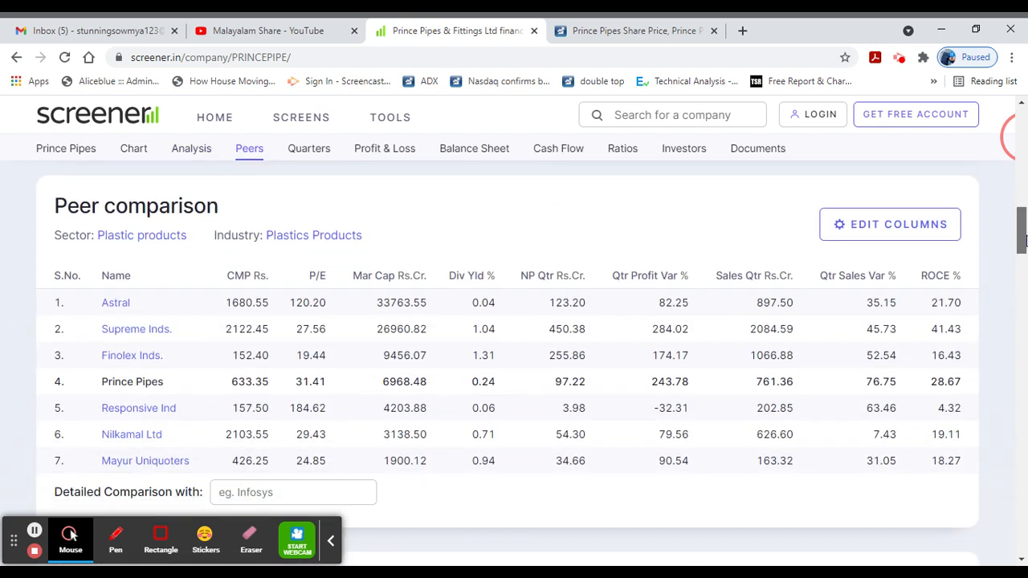
click(308, 148)
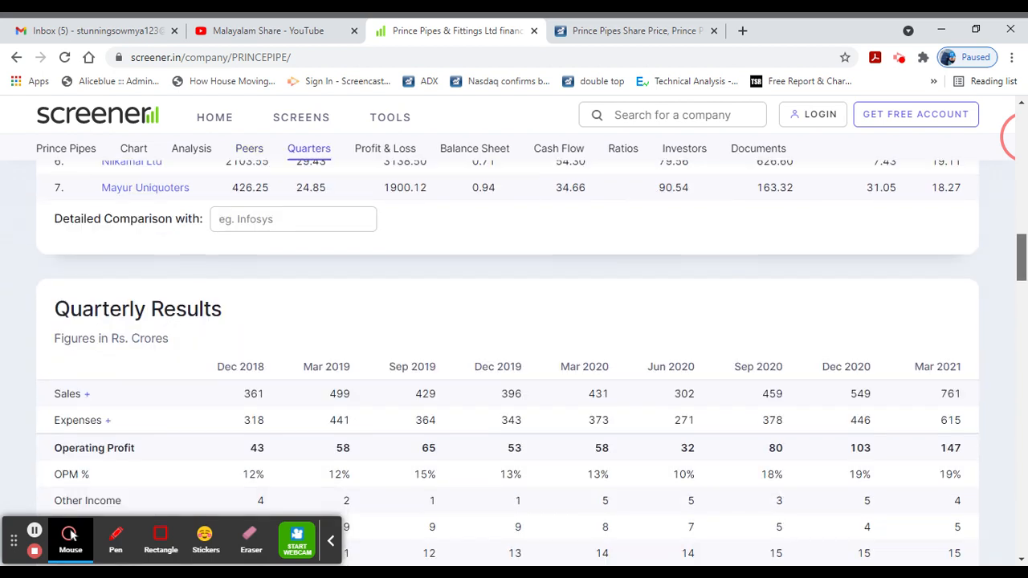
scroll(down, 3)
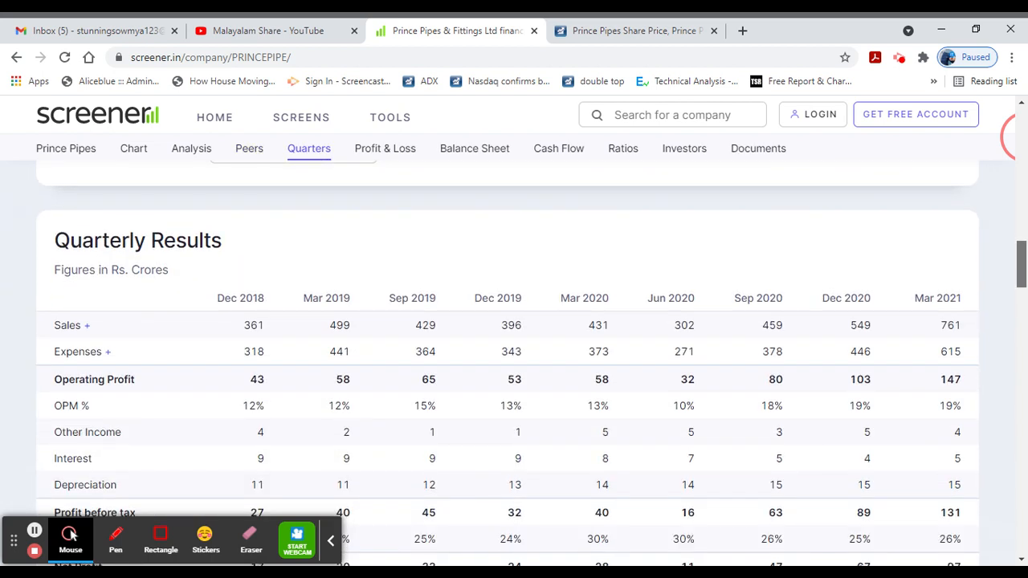
scroll(down, 3)
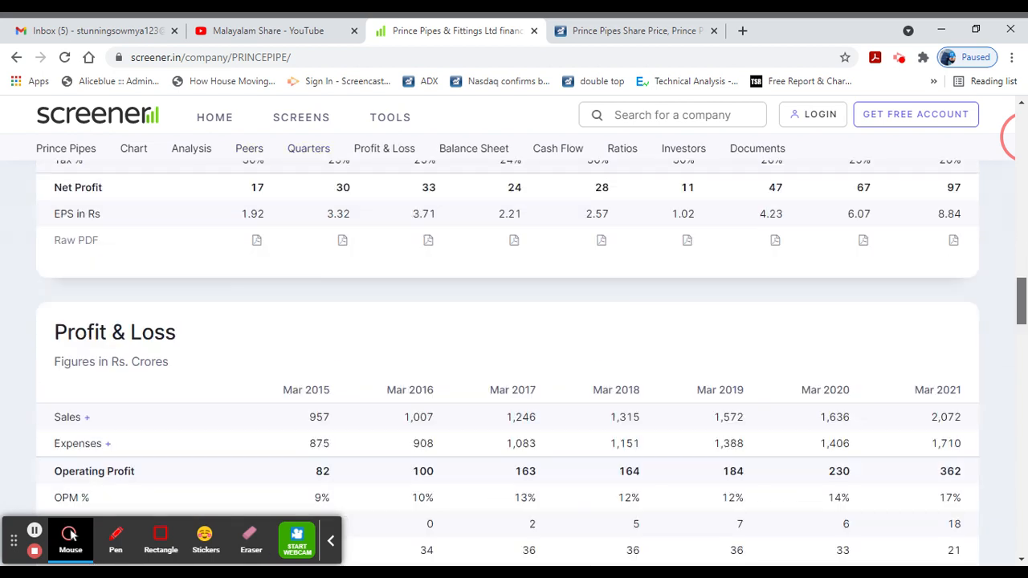
click(474, 148)
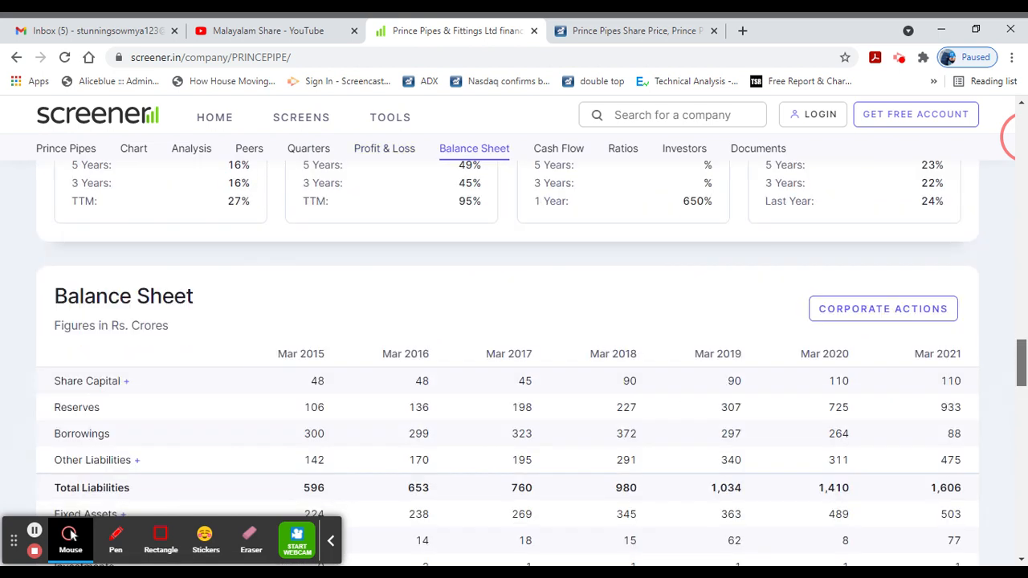
scroll(down, 3)
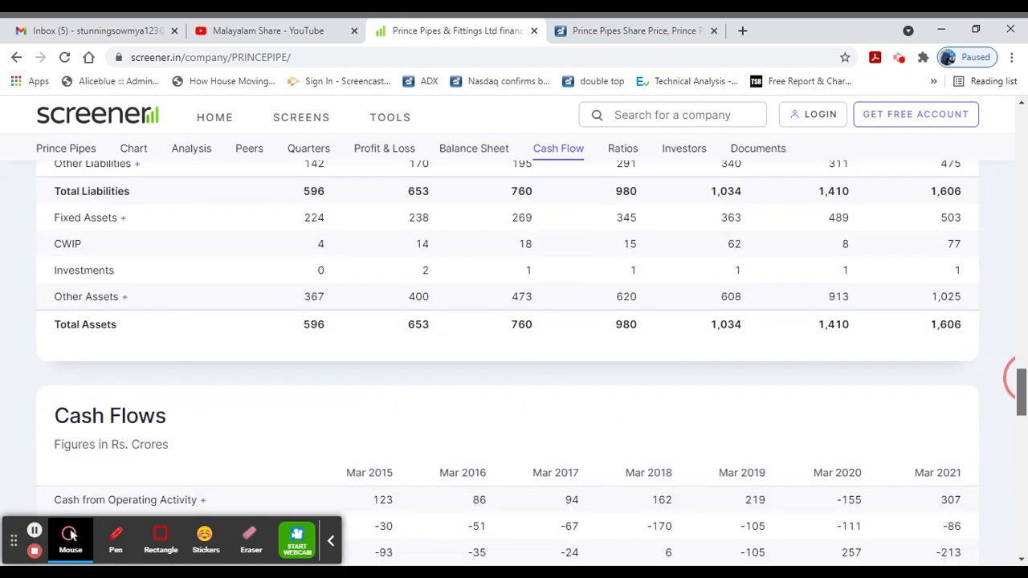
- View the Prince Pipes shareholding pattern under Investors, then return to the top summary
click(684, 148)
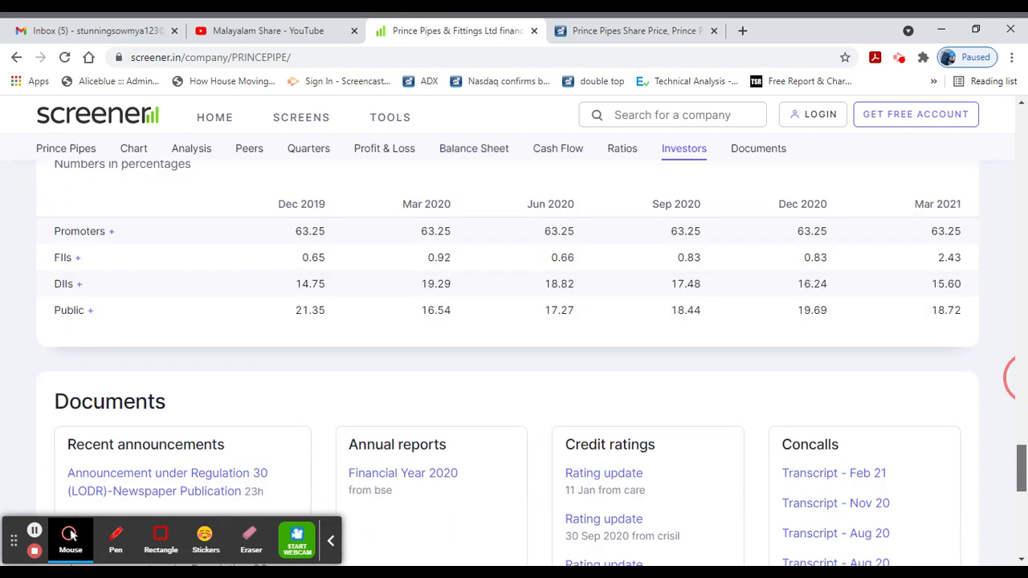
scroll(down, 3)
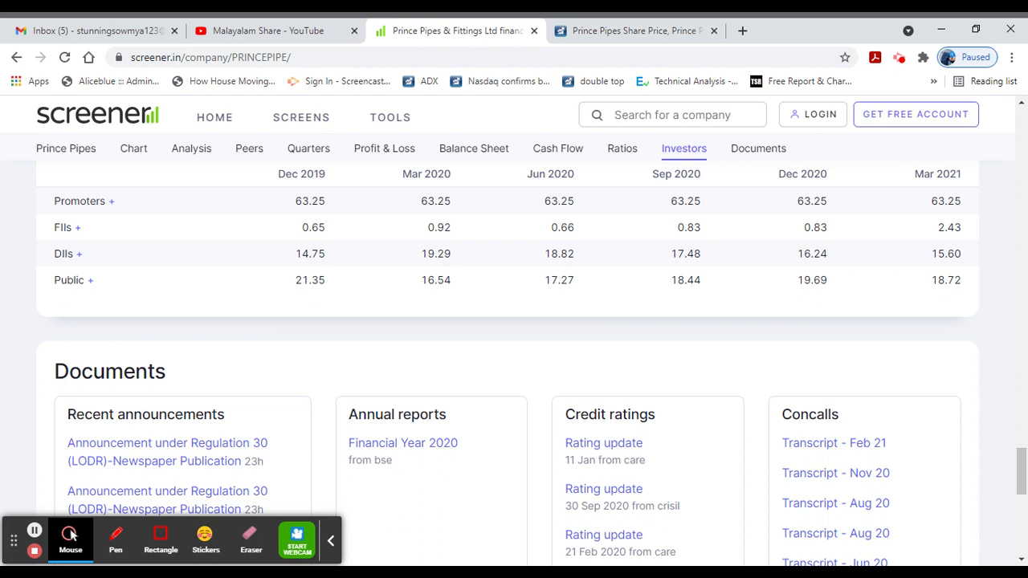
mouse_move(823, 238)
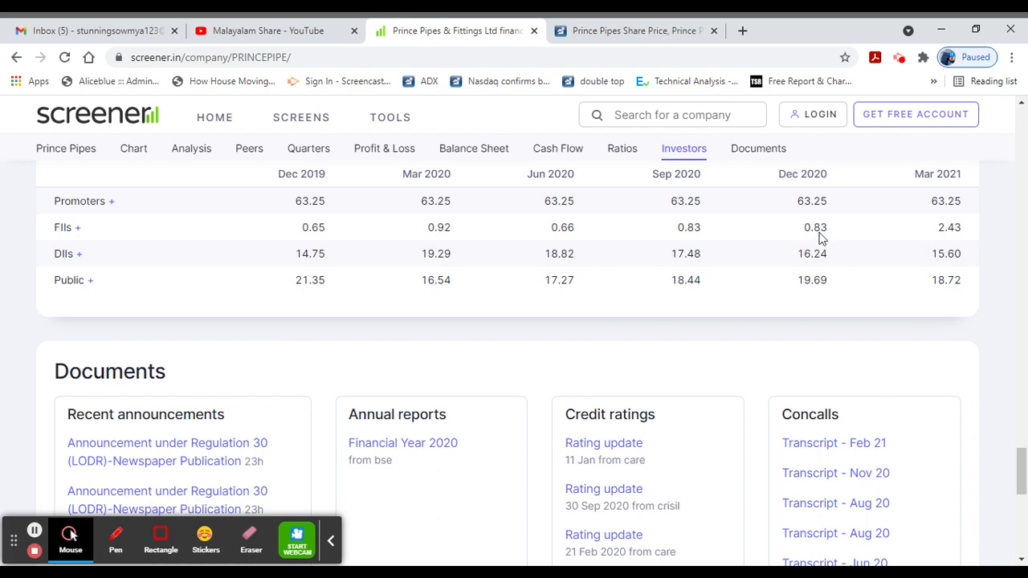
scroll(up, 3)
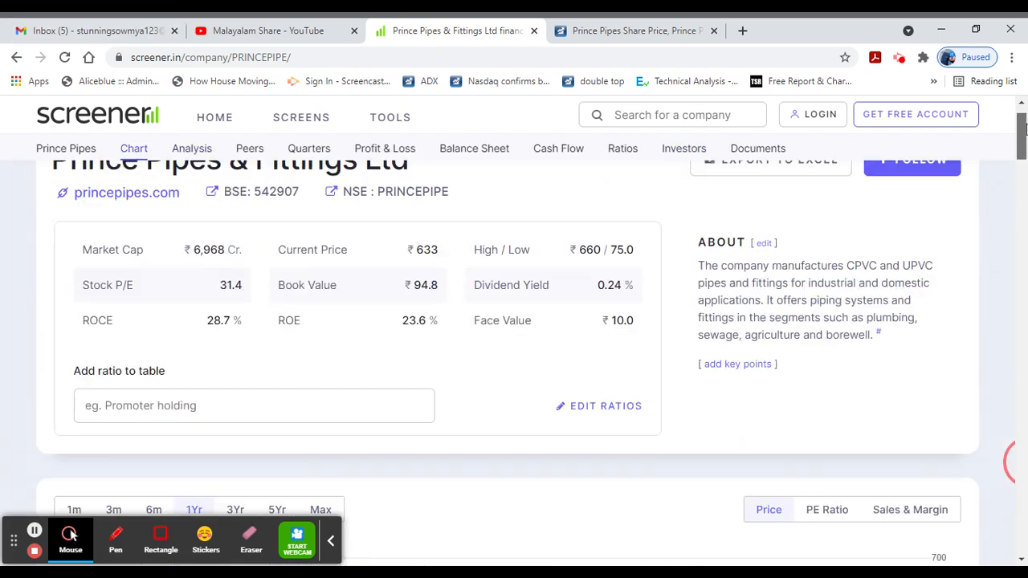
scroll(up, 3)
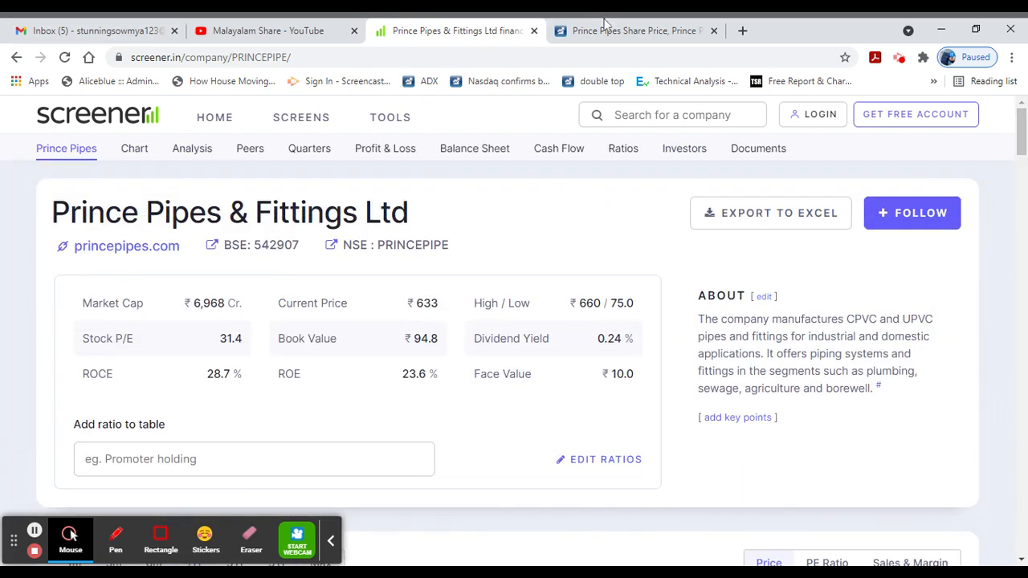
- Go through Moneycontrol's corporate actions, financials and shareholding down to the forum sentiment
click(635, 30)
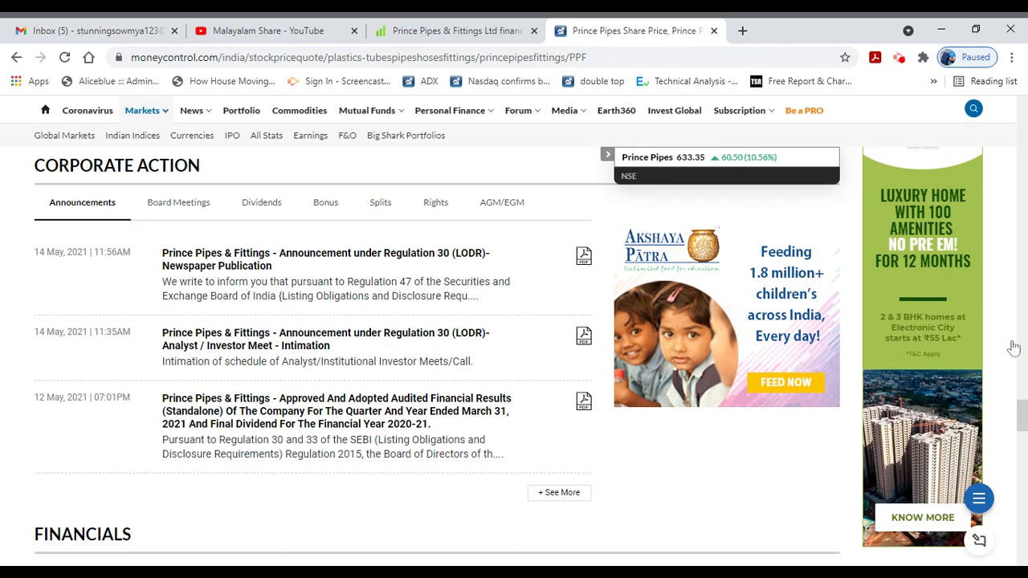
mouse_move(106, 24)
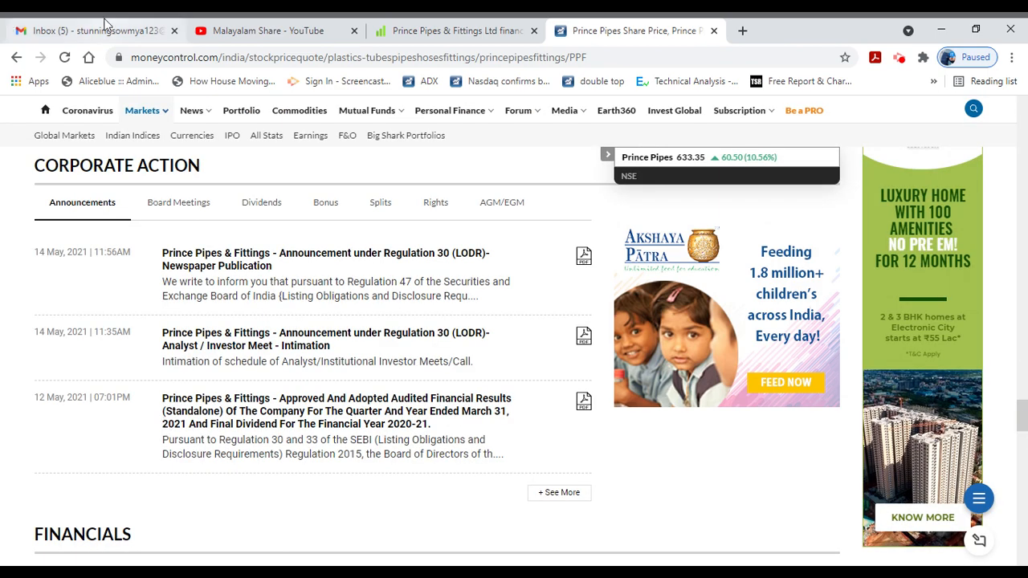
scroll(down, 3)
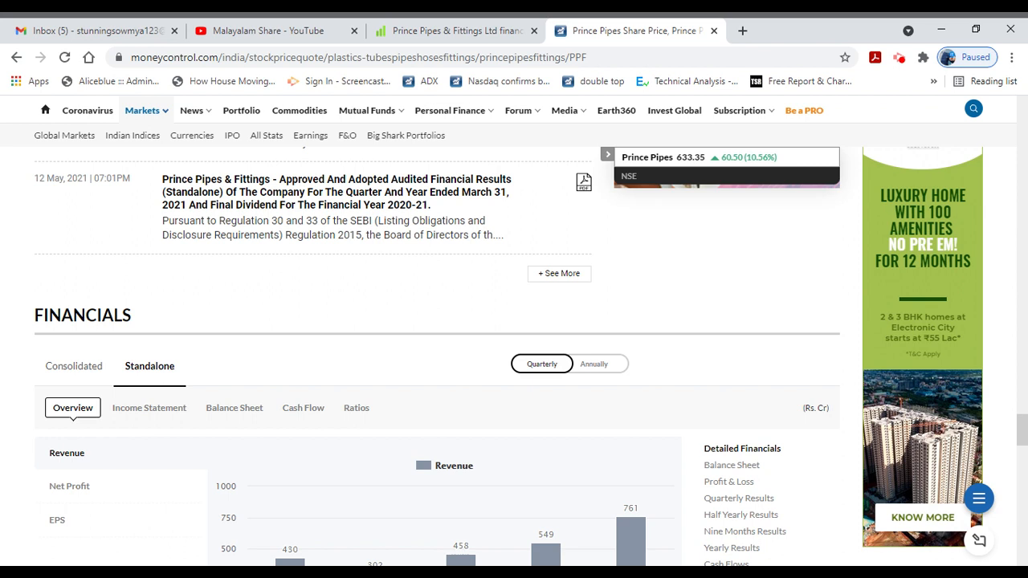
scroll(down, 3)
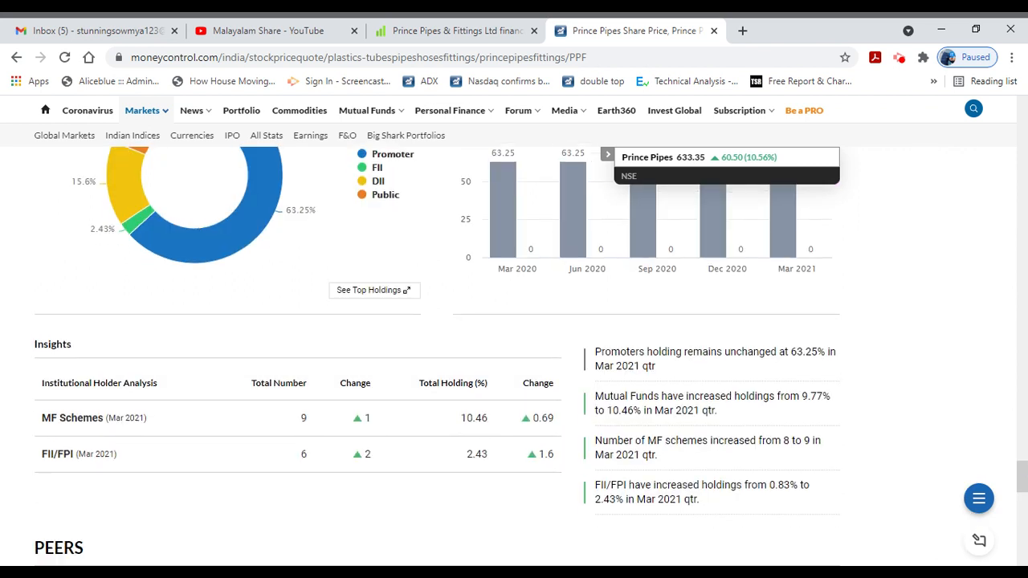
scroll(down, 3)
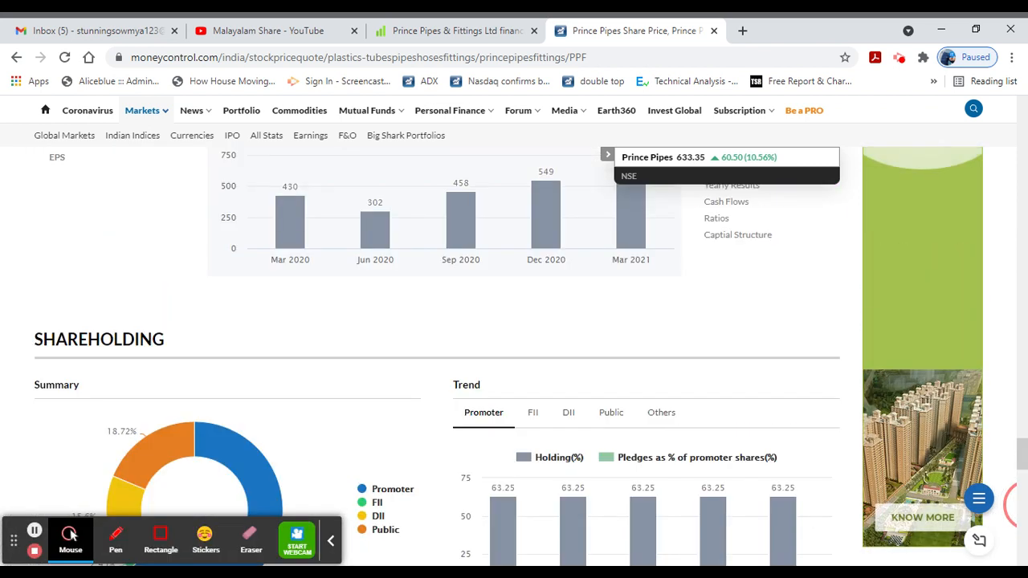
scroll(down, 3)
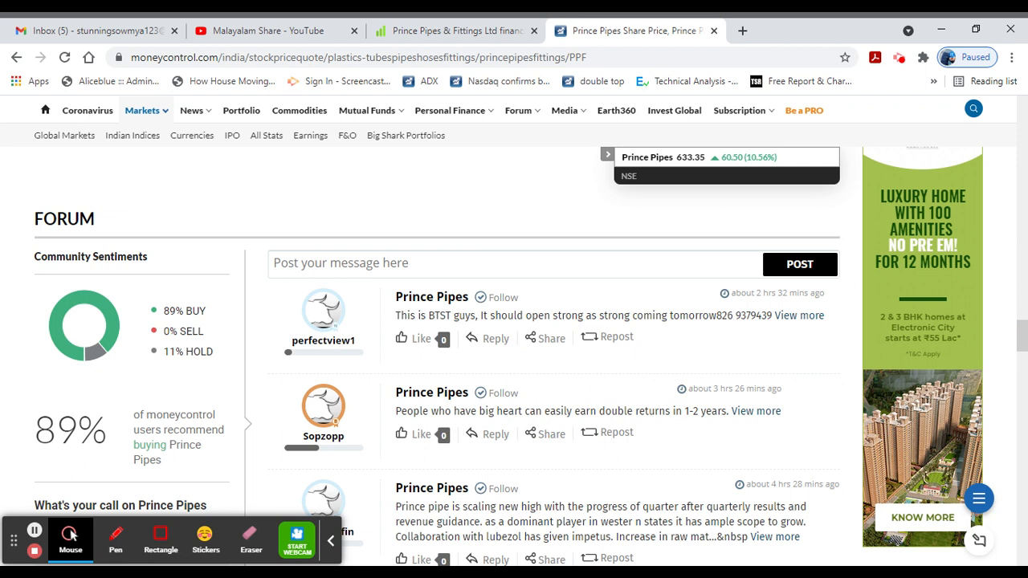
mouse_move(515, 339)
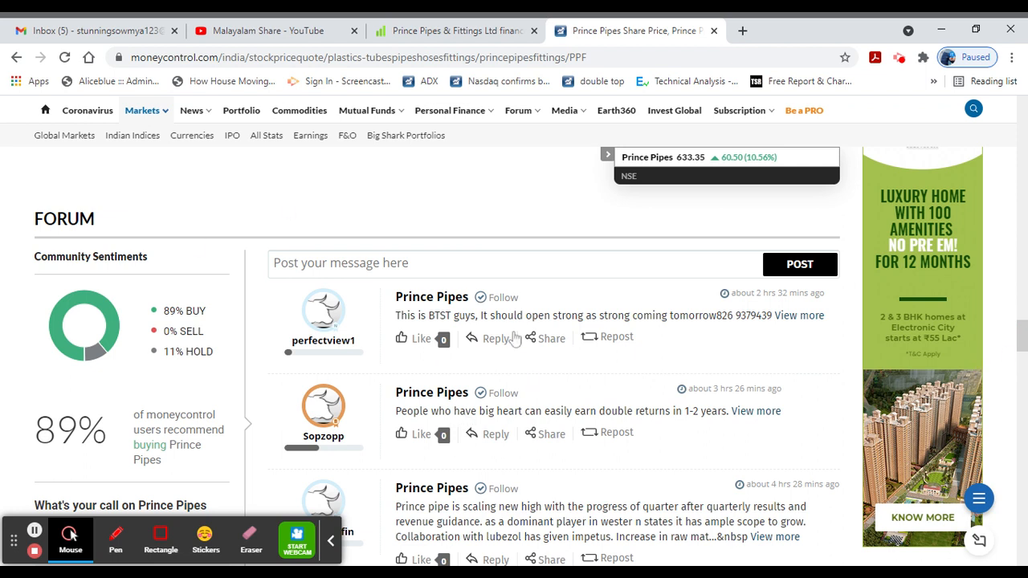
mouse_move(575, 355)
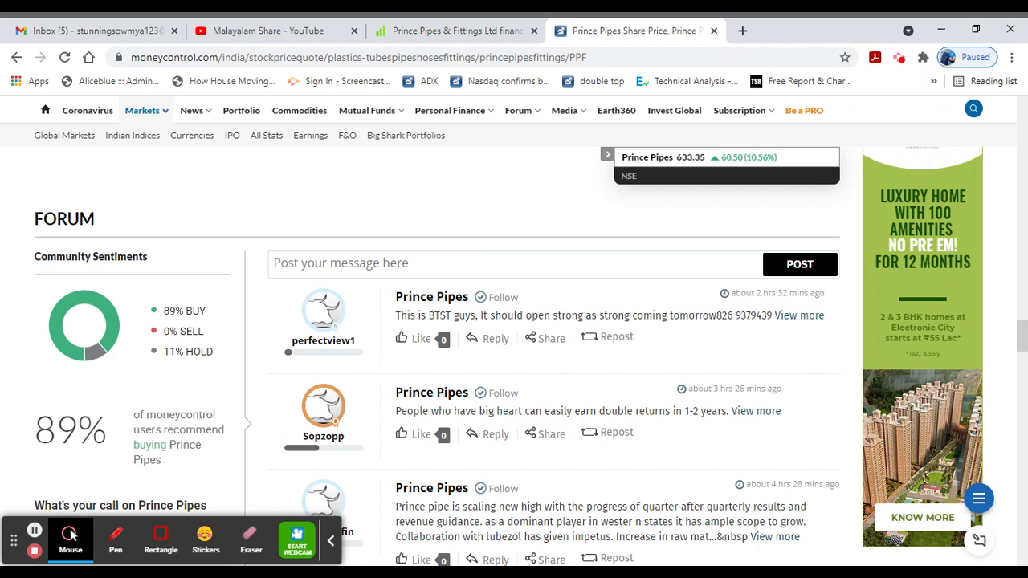
- Browse Prince Pipes news and the price summary on Moneycontrol, then return to Screener.in
scroll(down, 3)
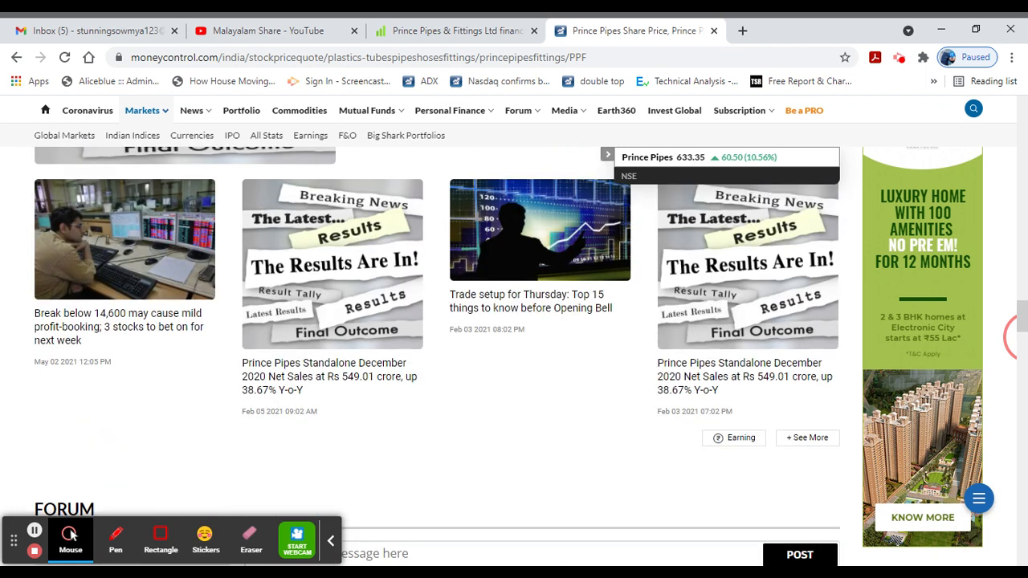
scroll(down, 3)
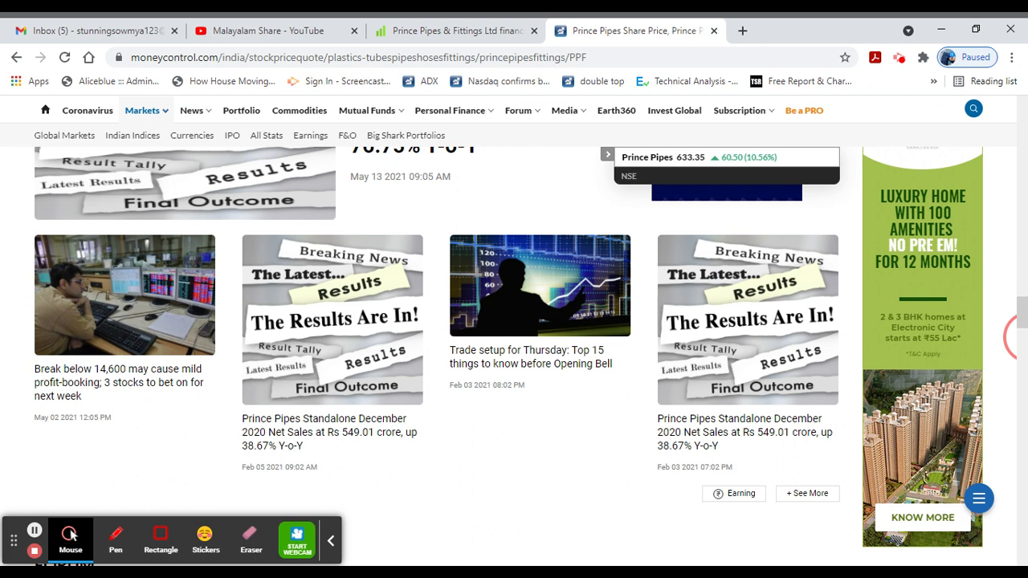
scroll(down, 3)
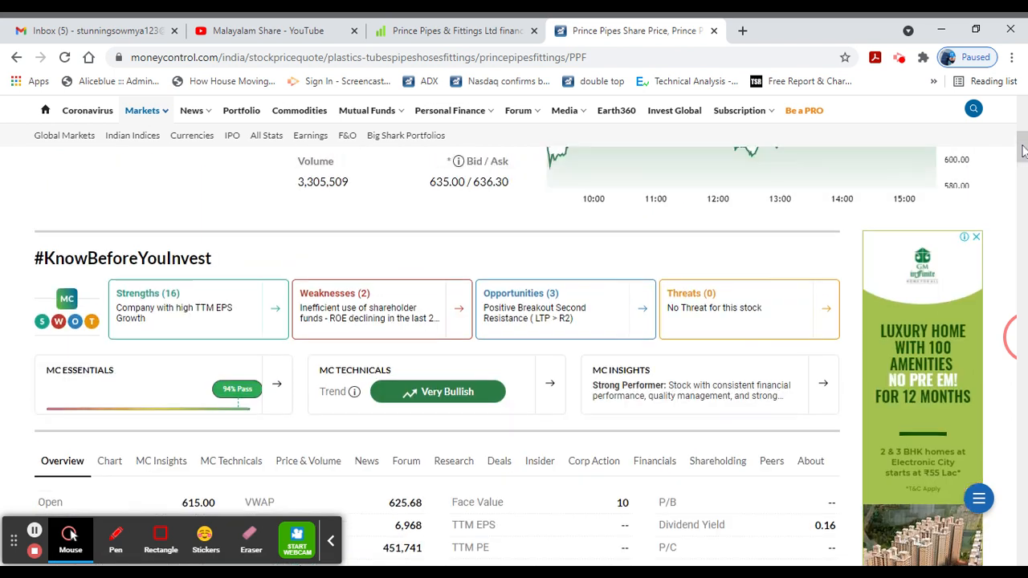
scroll(up, 3)
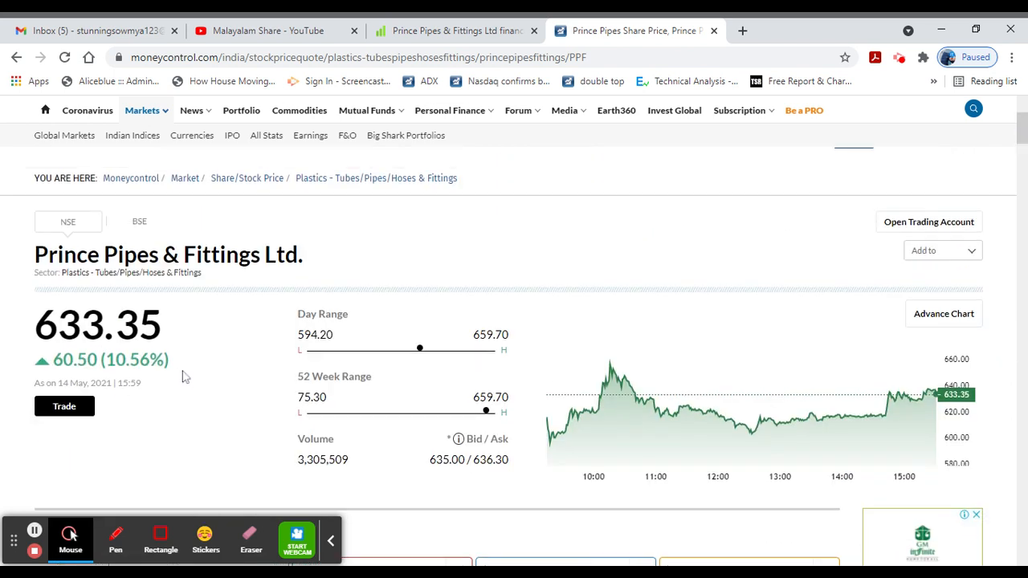
mouse_move(196, 384)
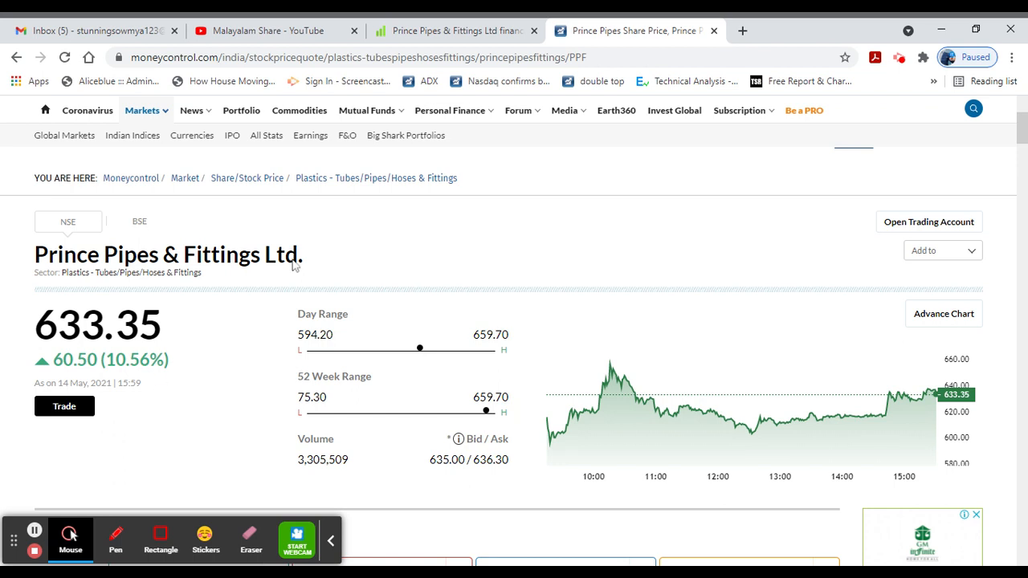
click(457, 31)
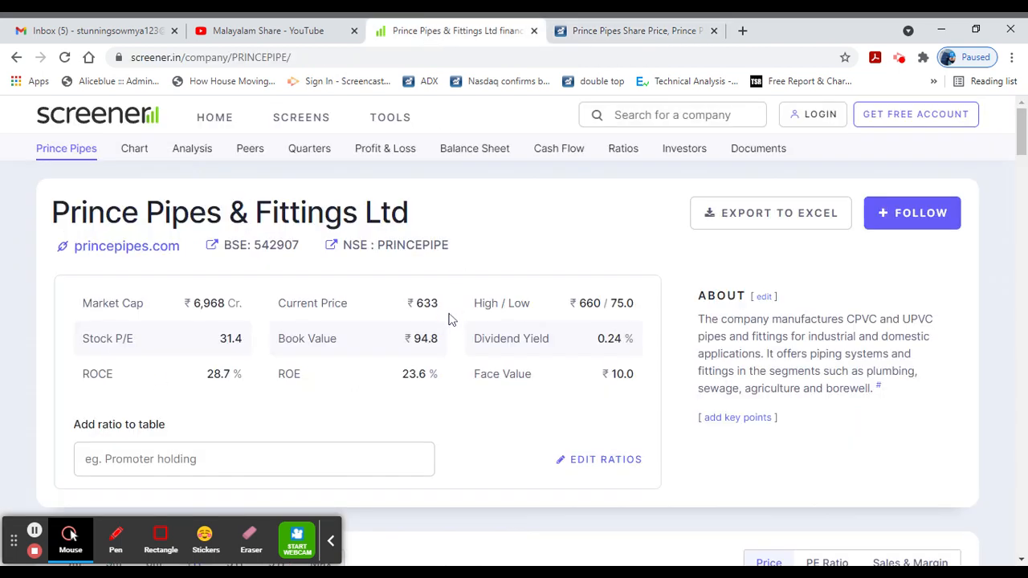
mouse_move(453, 320)
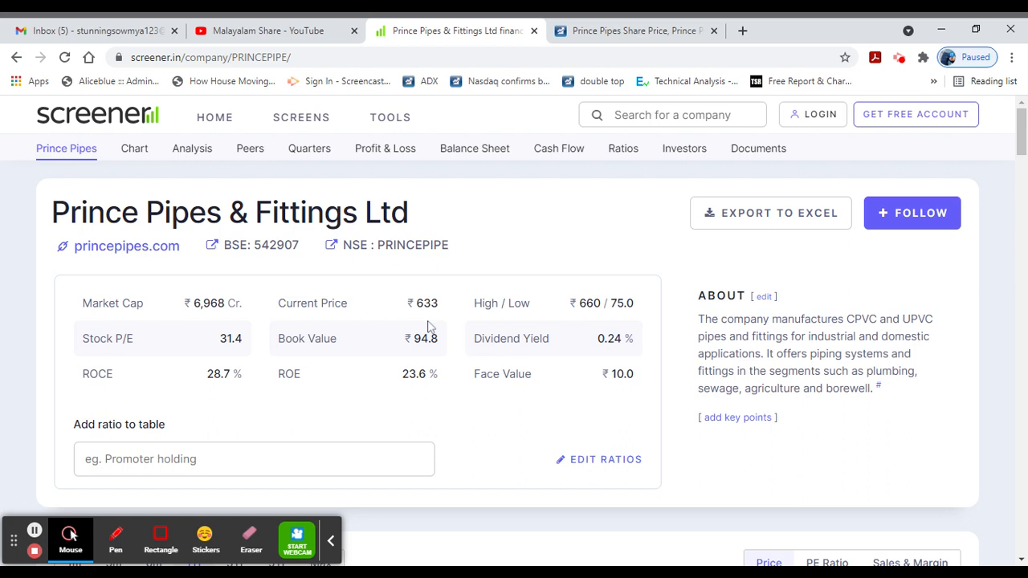
mouse_move(13, 443)
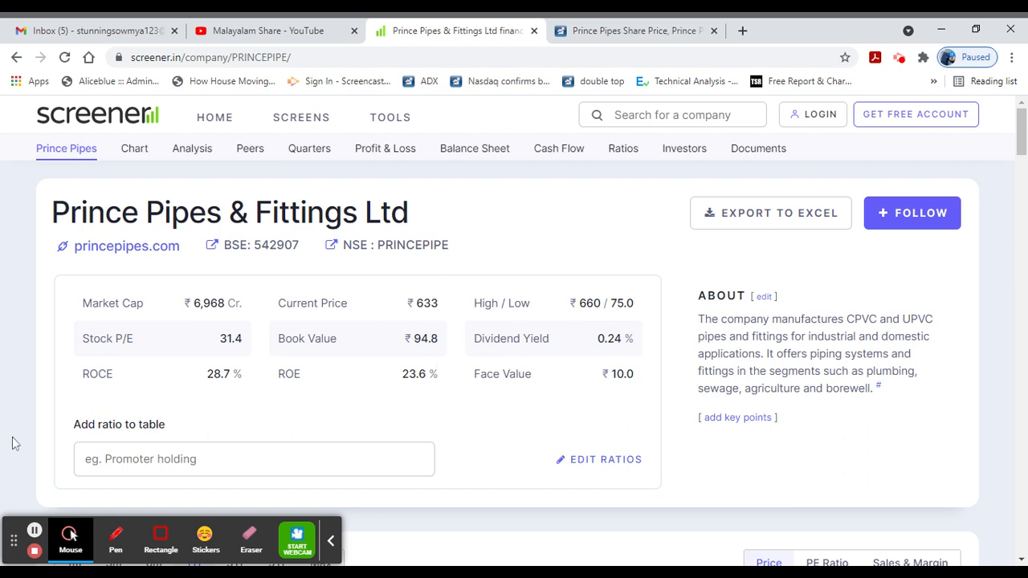
mouse_move(1016, 172)
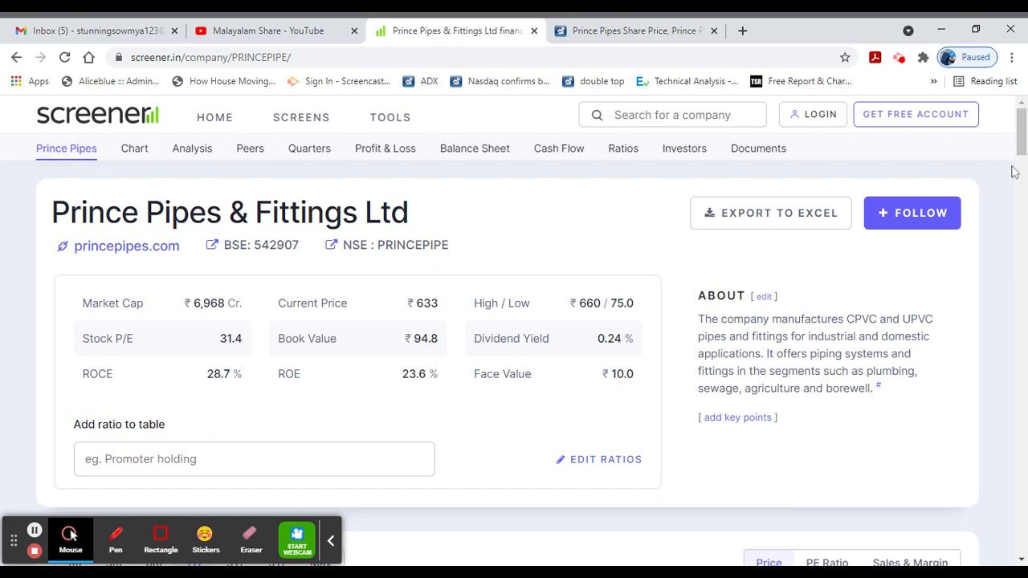